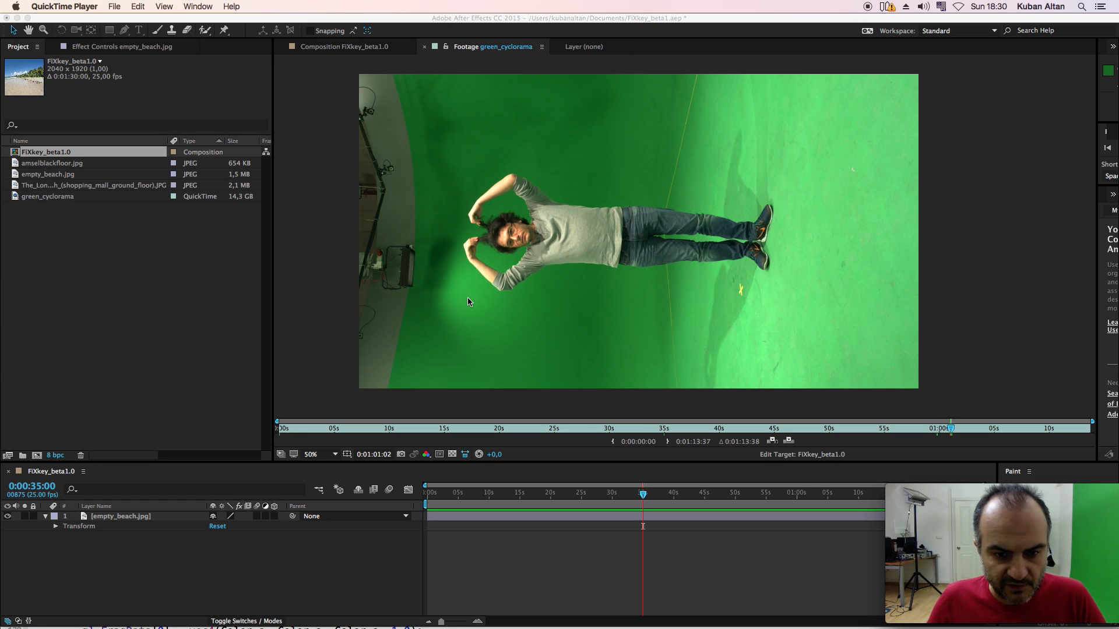
mouse_move(465, 299)
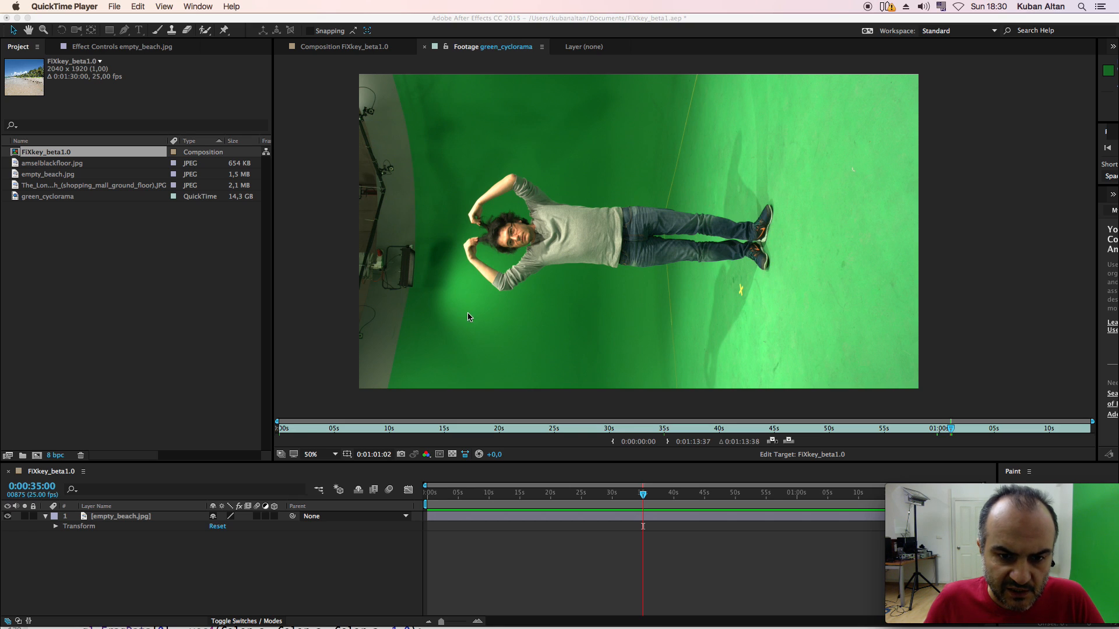
mouse_move(512, 136)
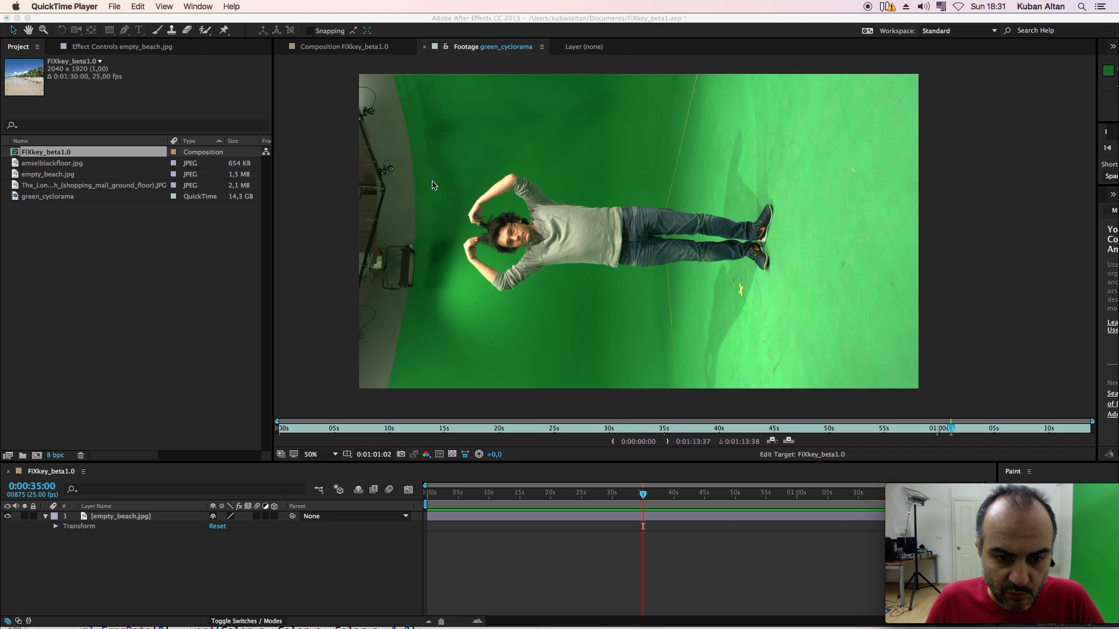
mouse_move(439, 234)
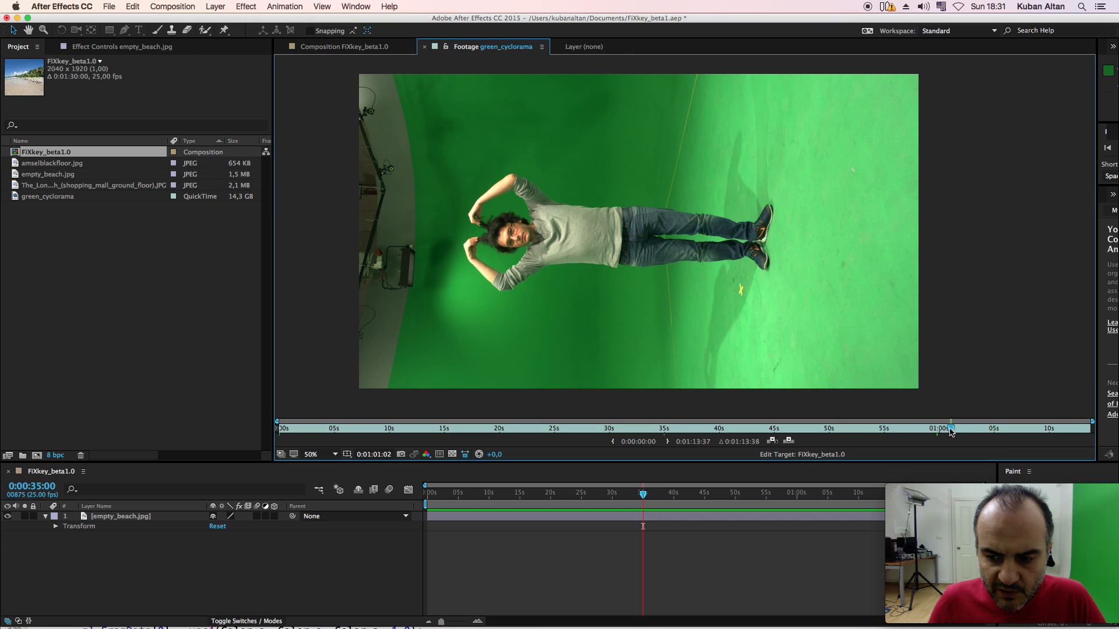
- Scrub the green-screen clip, hide the beach layer, and freeze the clip copy's first frame
left_click(312, 427)
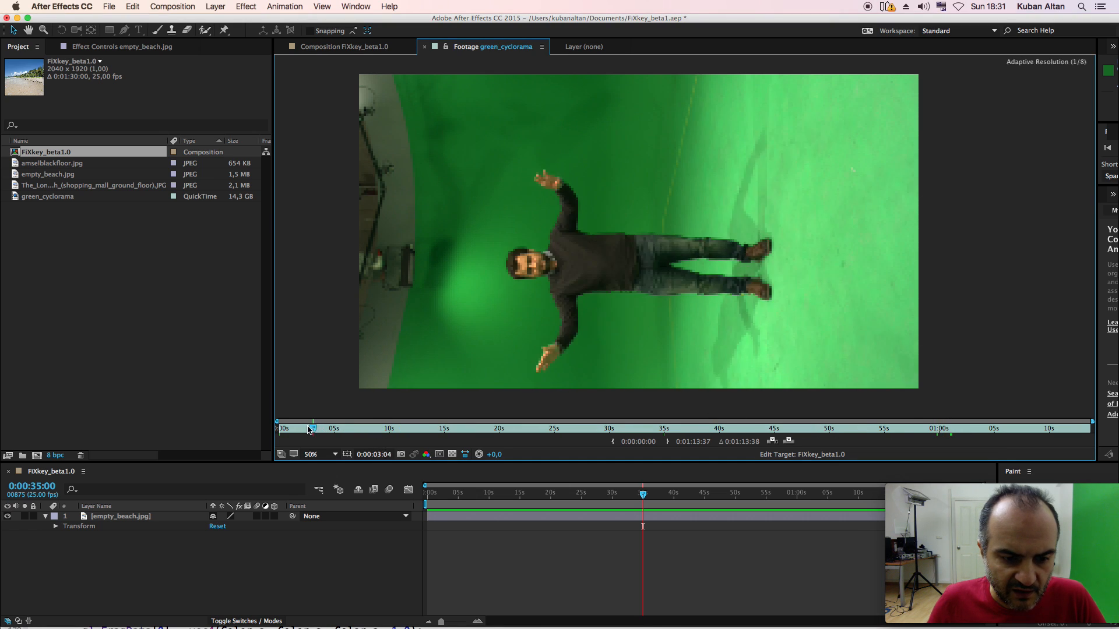
left_click_drag(311, 429, 290, 429)
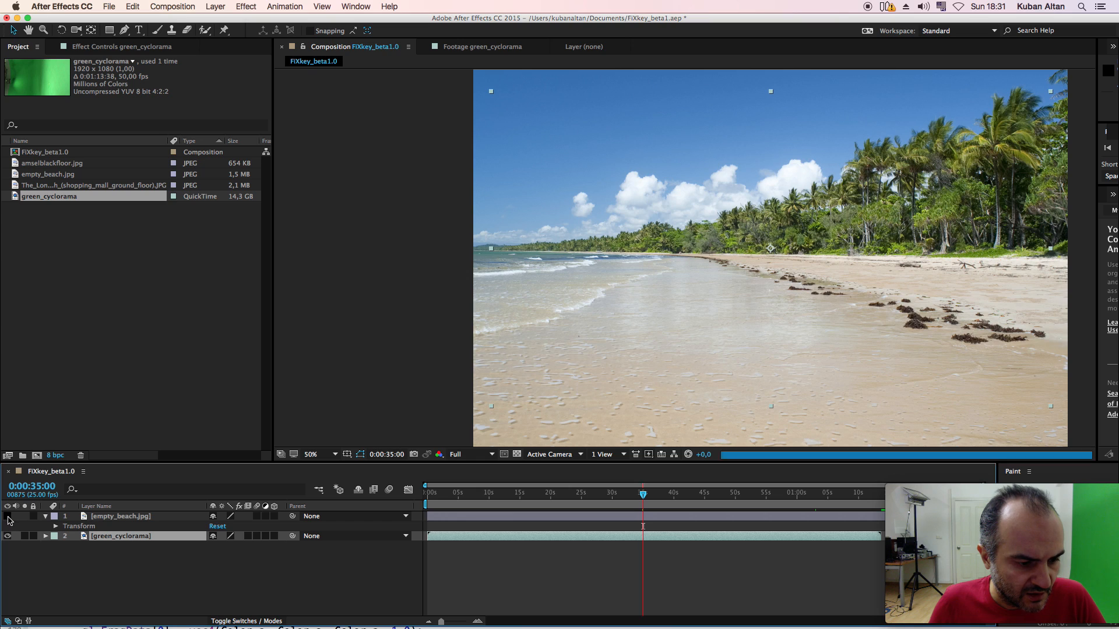
left_click(473, 493)
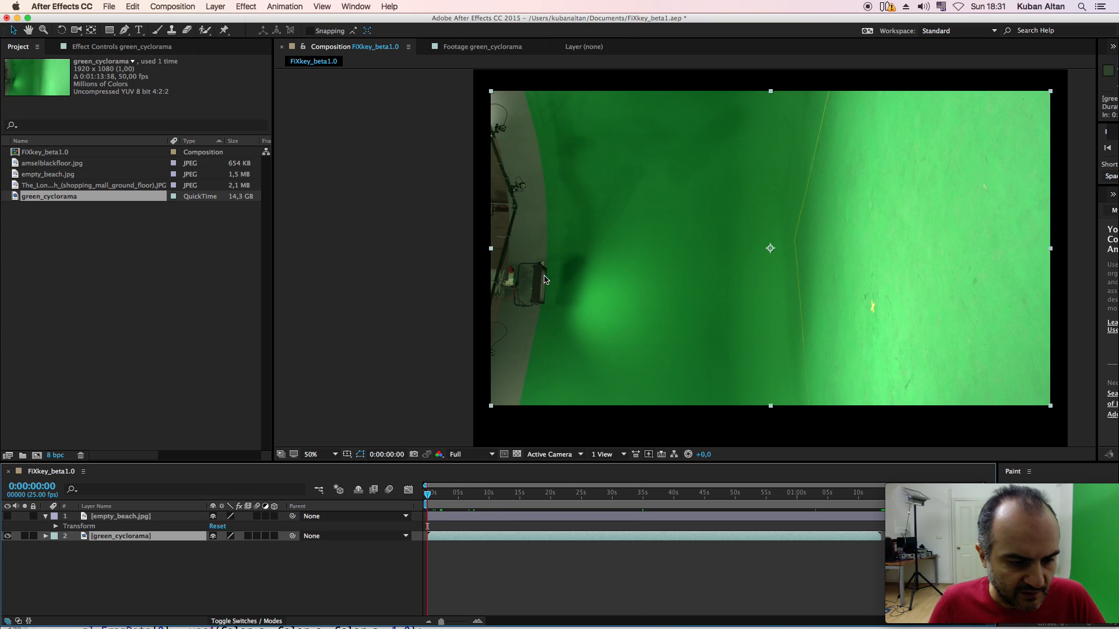
right_click(49, 196)
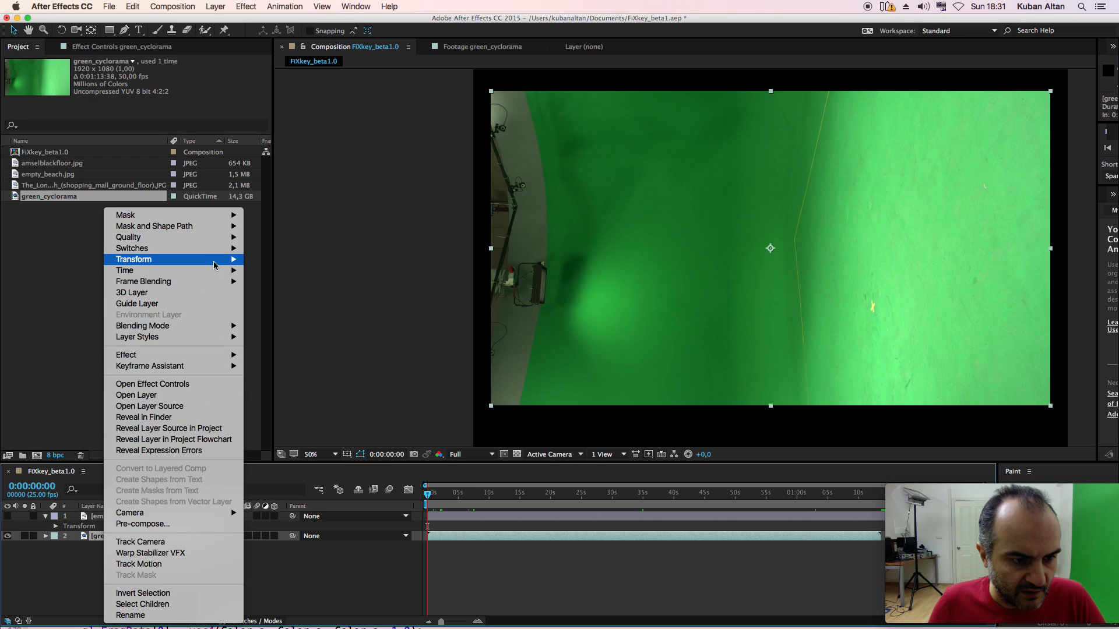
mouse_move(124, 270)
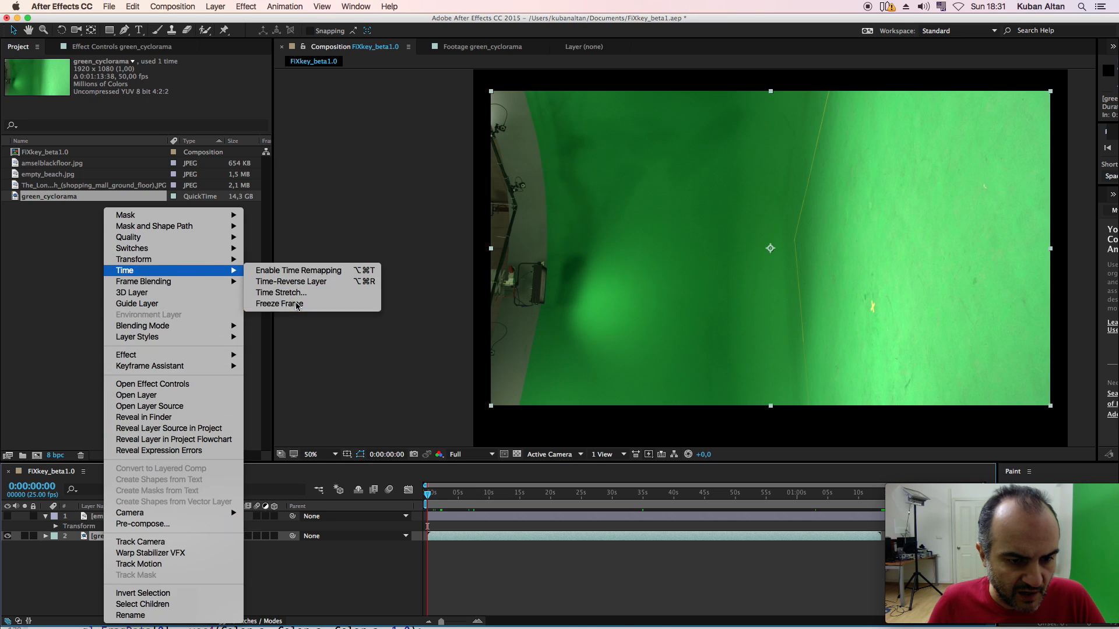
left_click(298, 270)
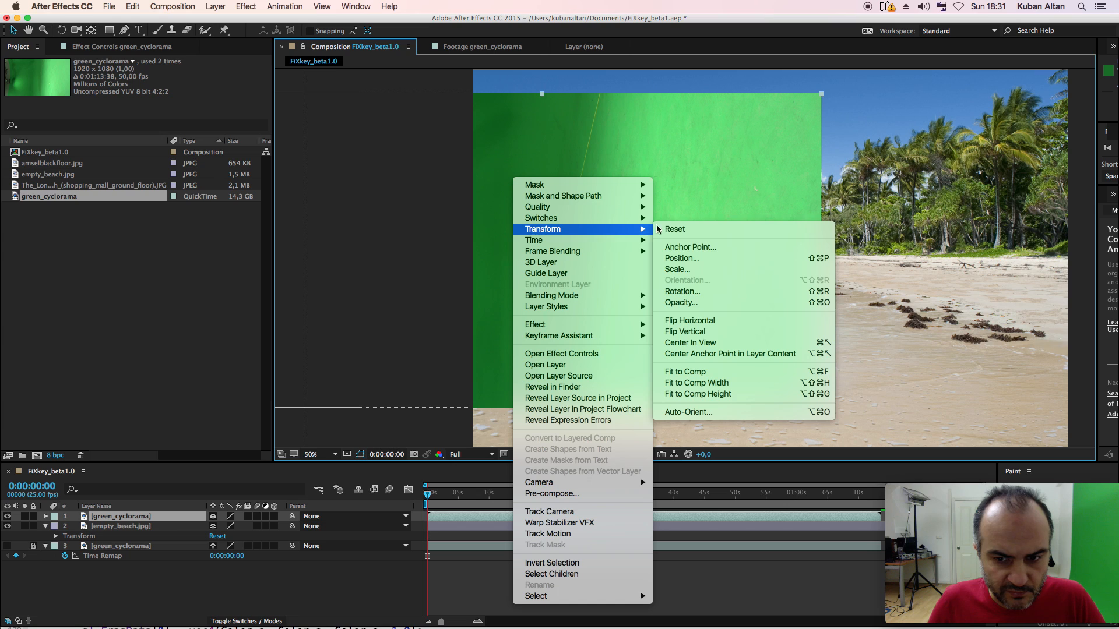
- Rotate the top green_cyclorama layer by 90 degrees
left_click(682, 291)
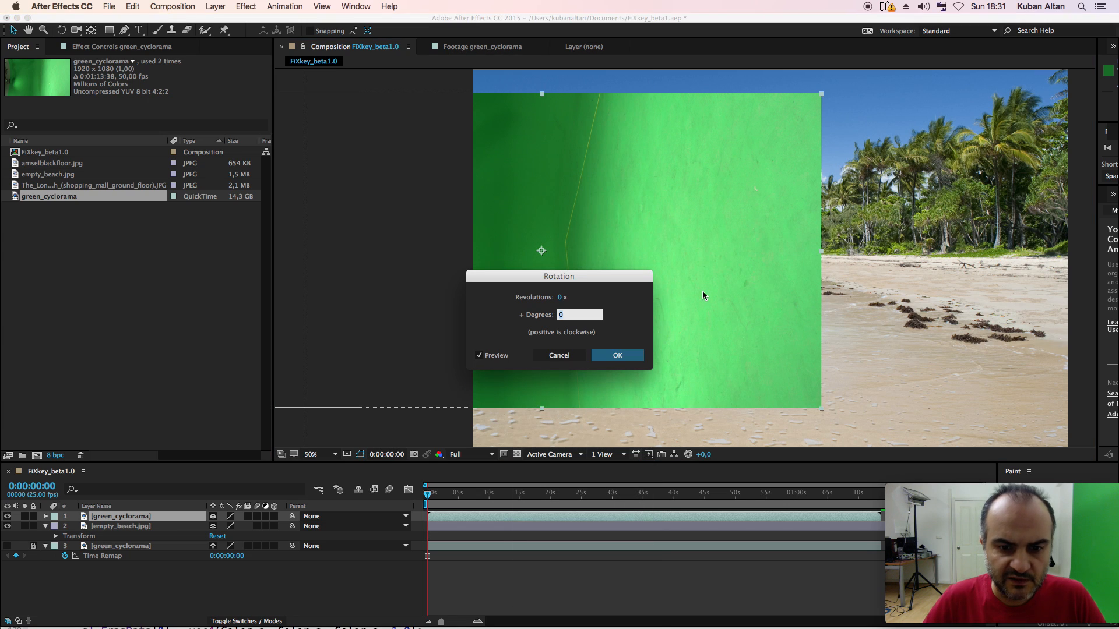
left_click(616, 356)
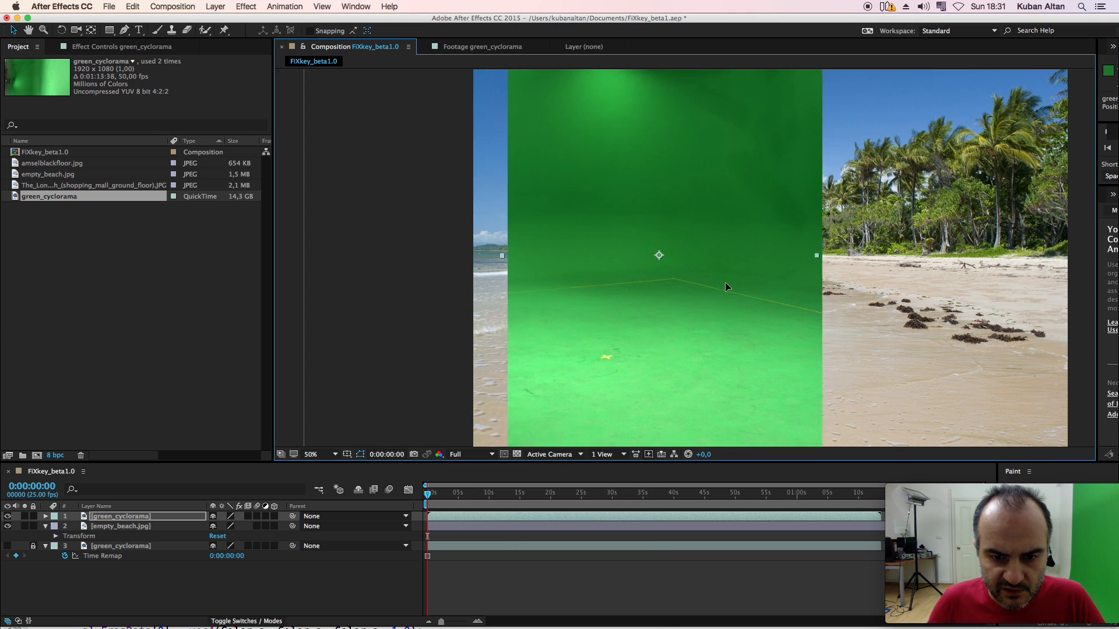
left_click(245, 7)
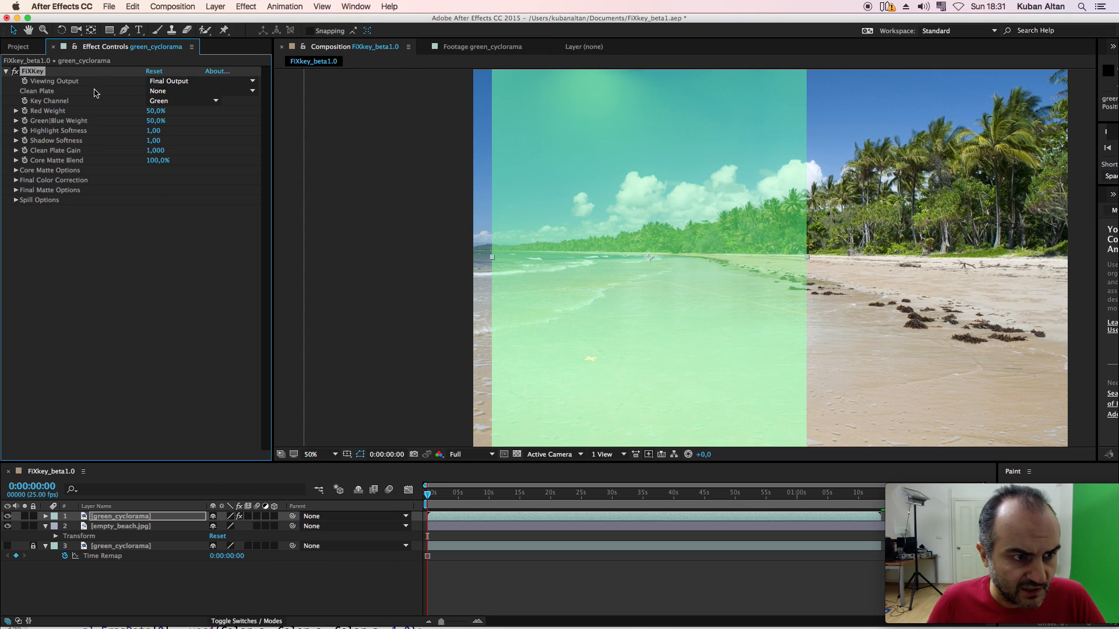
mouse_move(39, 96)
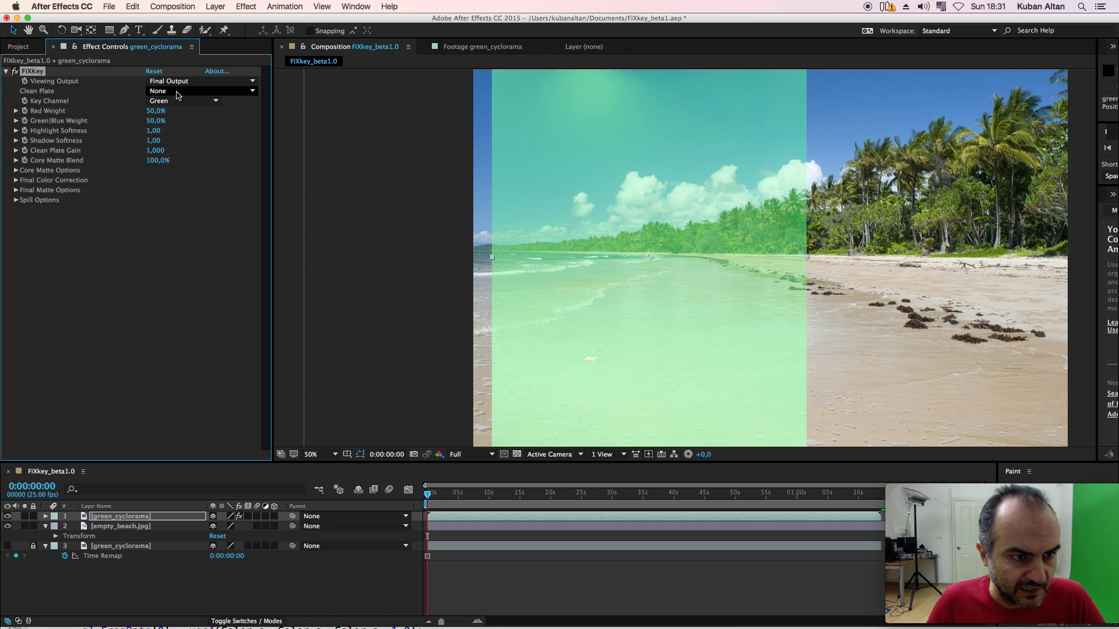
- Rename layer 3 to 'clean' and pick it as FXKey's Clean Plate
left_click(200, 91)
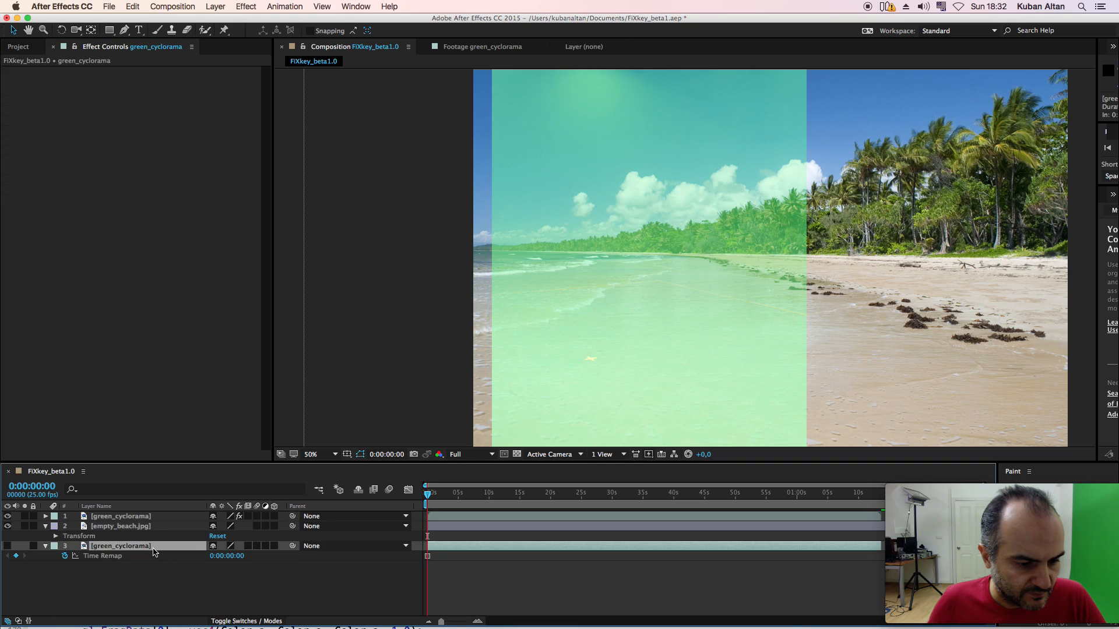
right_click(119, 546)
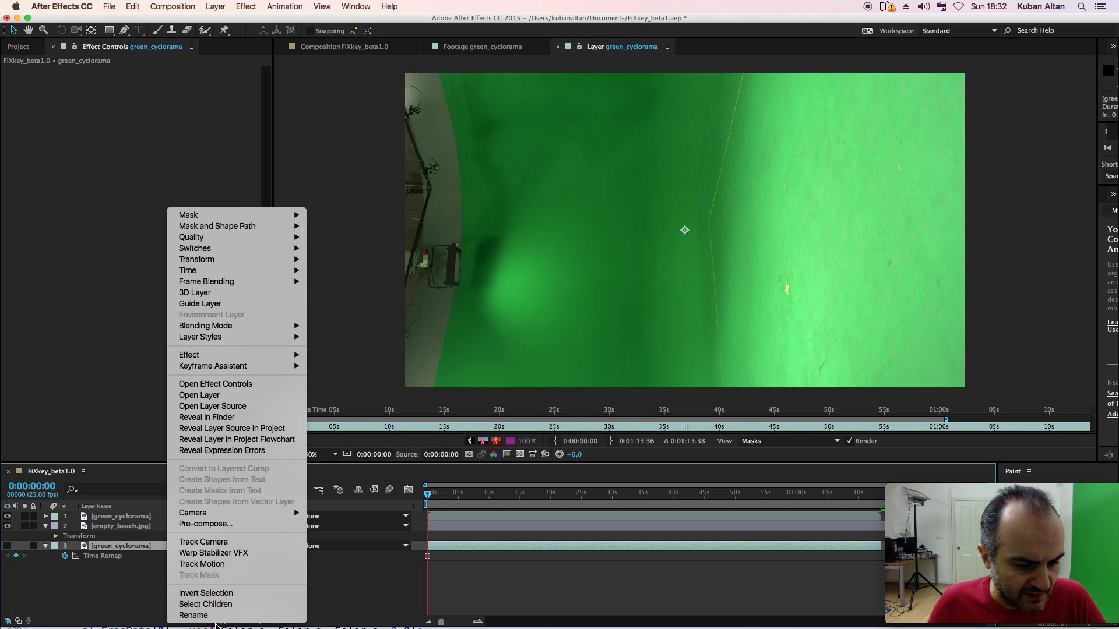
left_click(193, 616)
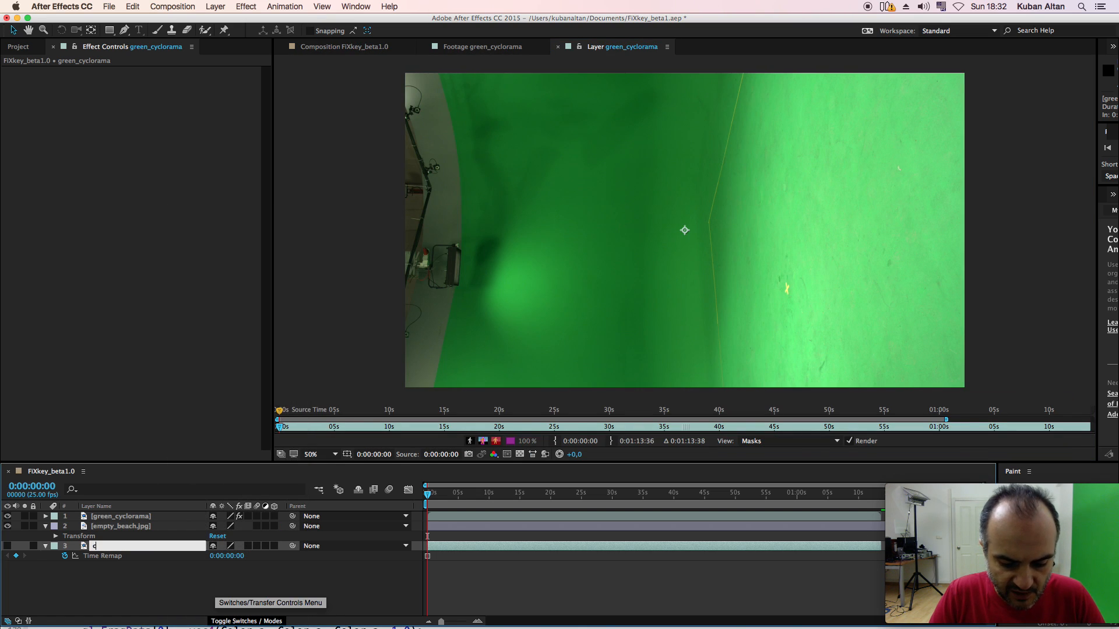
type("lean")
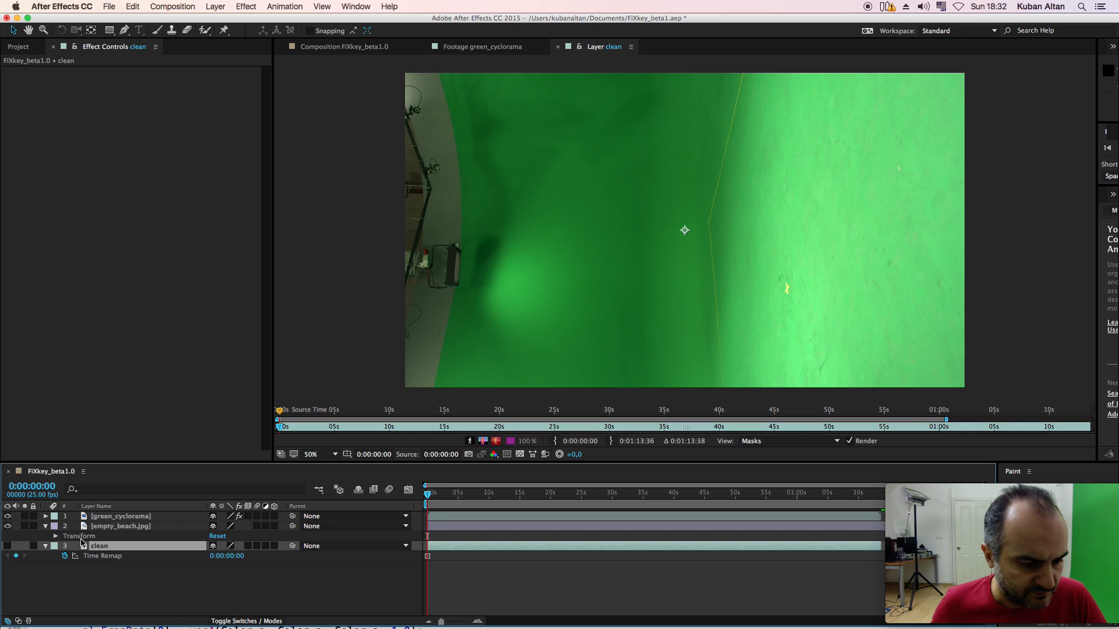
left_click(120, 516)
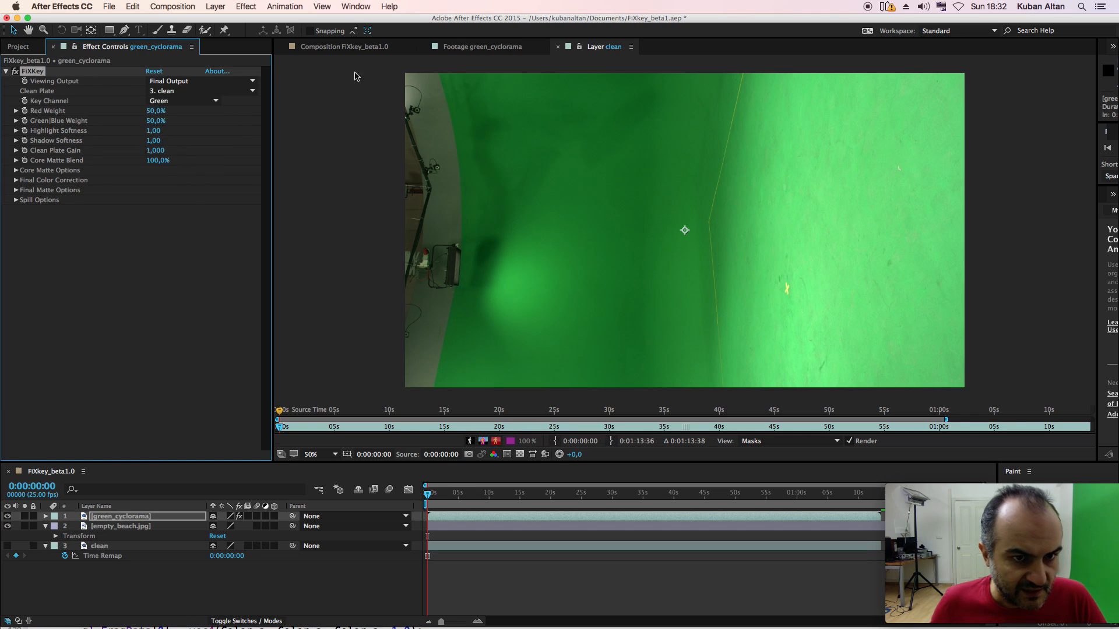
- Return to the Composition view and move to around 1:01:01, where the man appears
left_click(344, 47)
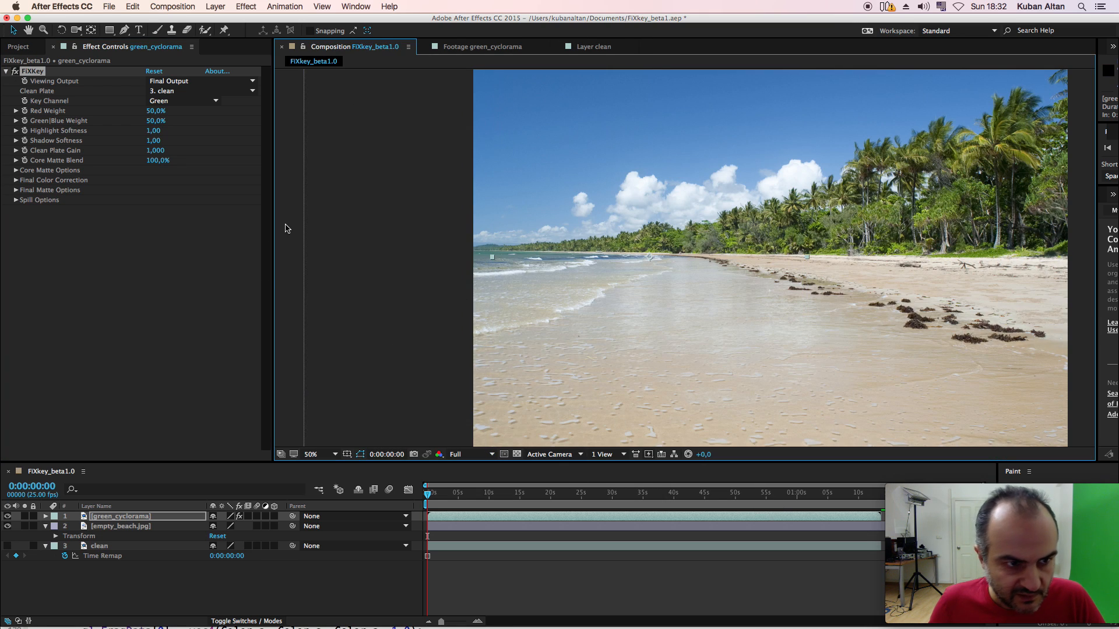
left_click(804, 493)
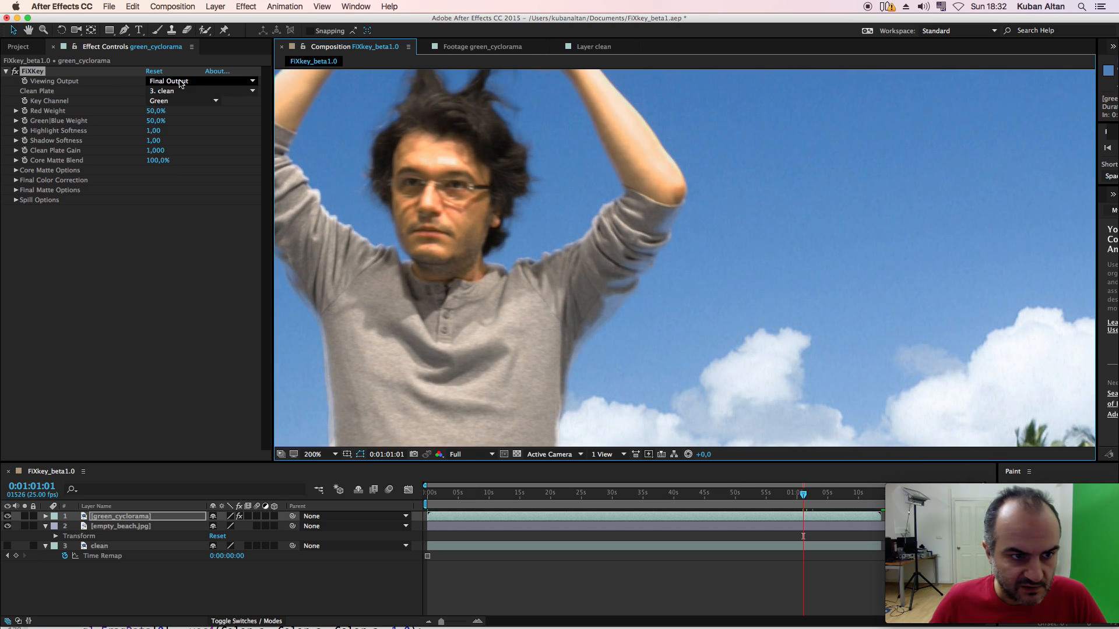
- In the matte view, set Green/Blue Weight to about 59%, Highlight Softness to 0.46, and adjust Shadow Softness
left_click(203, 81)
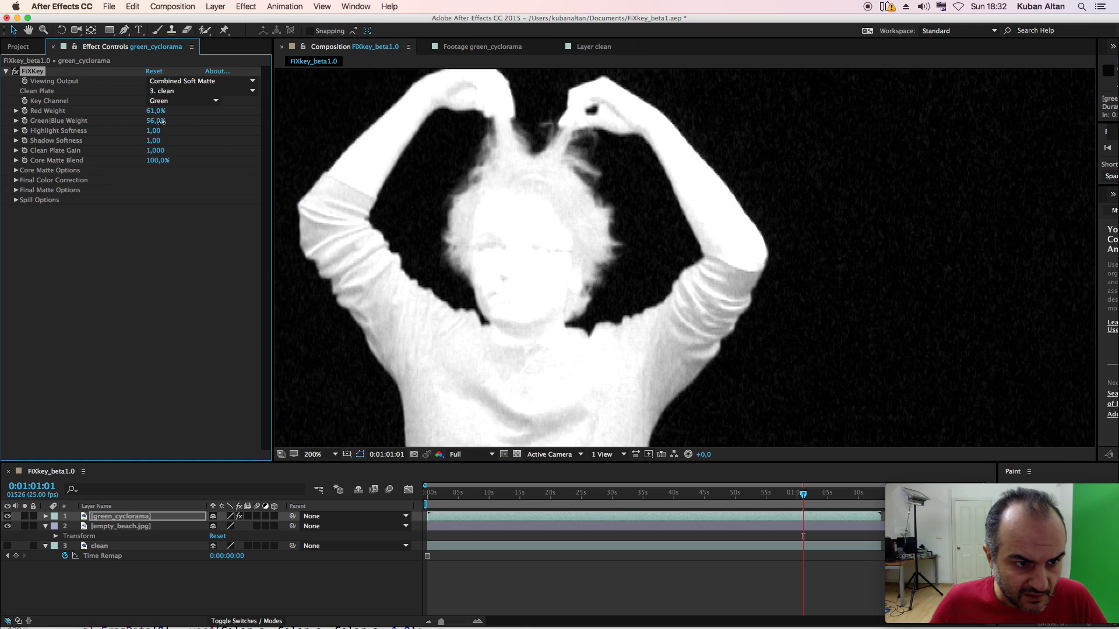
left_click_drag(156, 120, 164, 120)
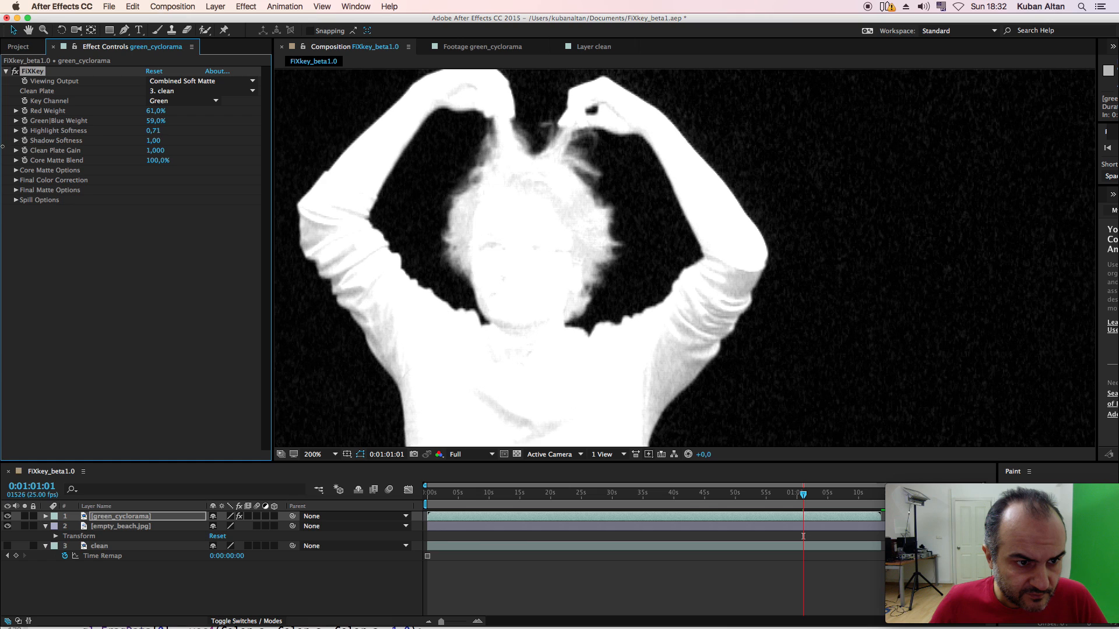
left_click_drag(157, 131, 152, 131)
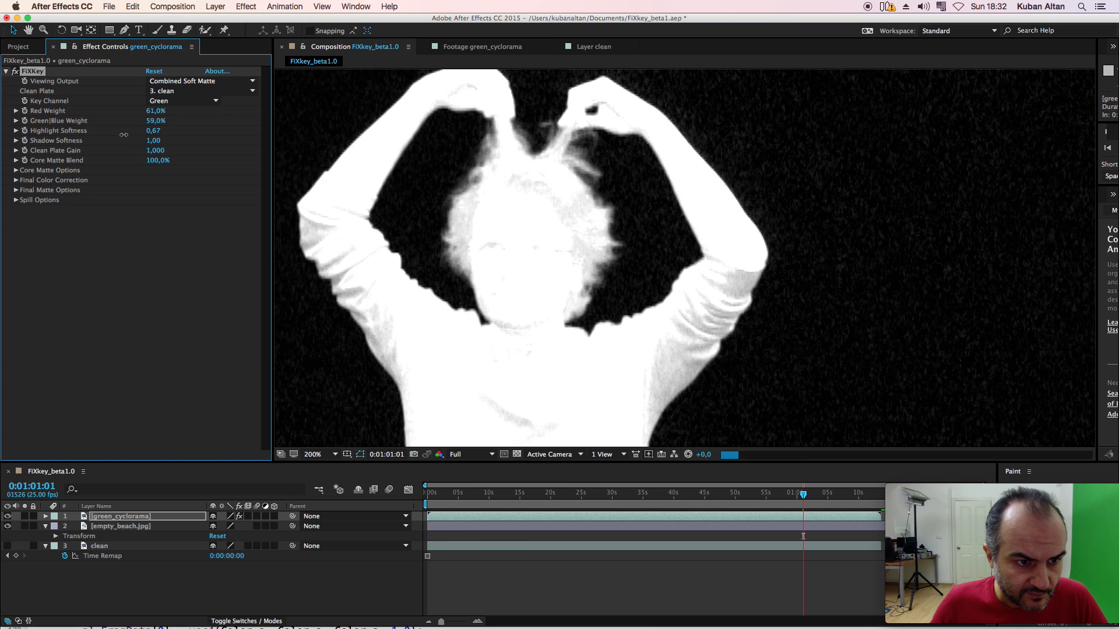
left_click_drag(156, 130, 143, 131)
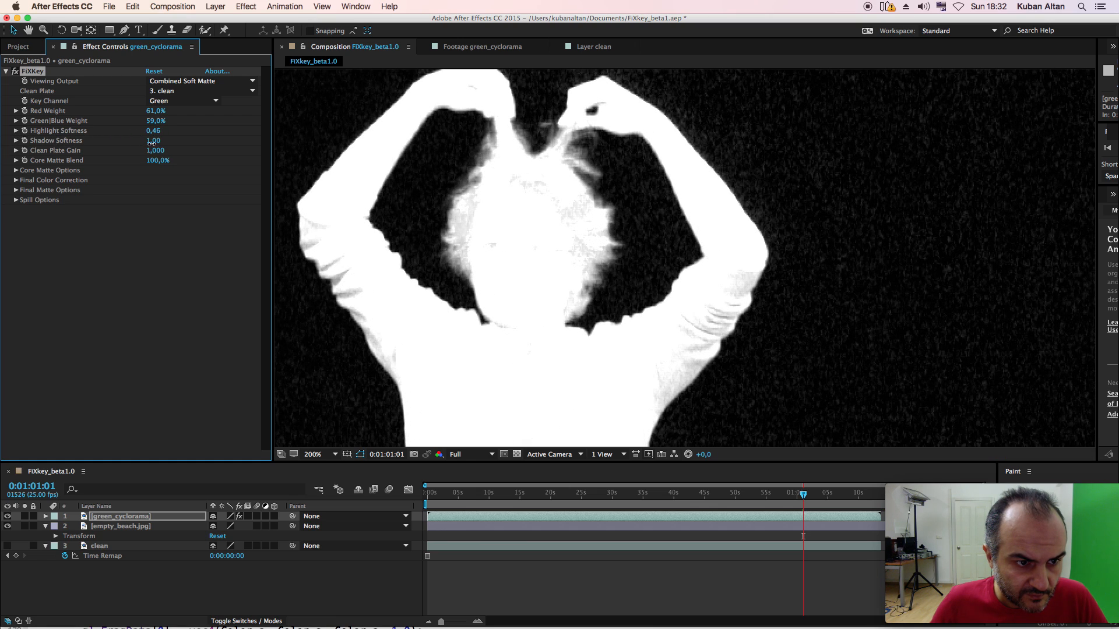
left_click_drag(154, 140, 207, 141)
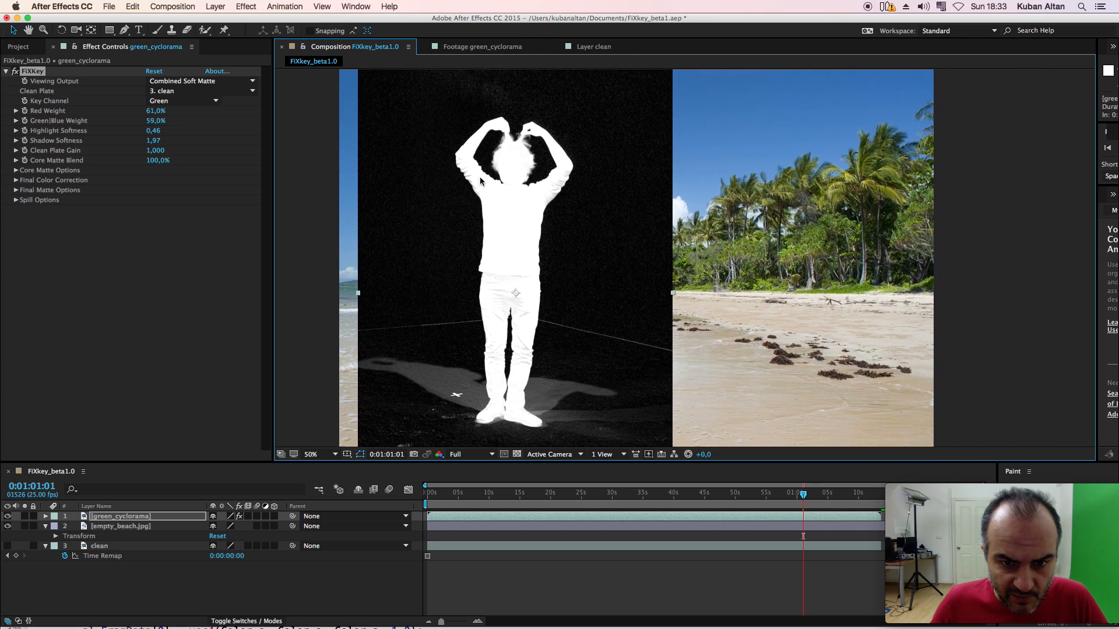
left_click(311, 455)
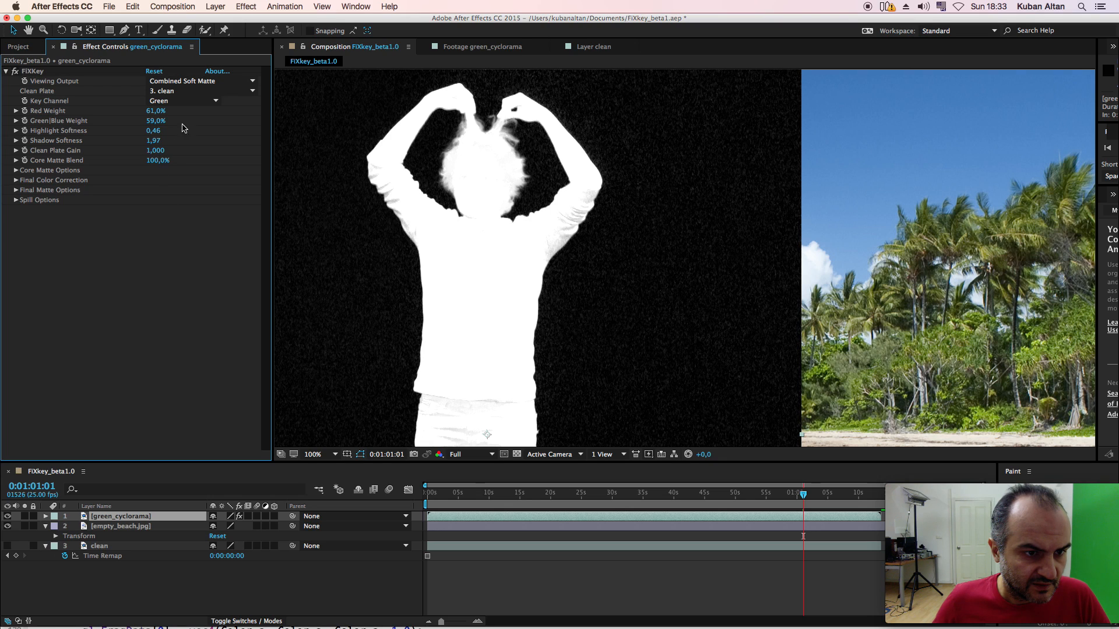
- Check FXKey's Final Matte view, then switch Viewing Output to Final Output
left_click(203, 81)
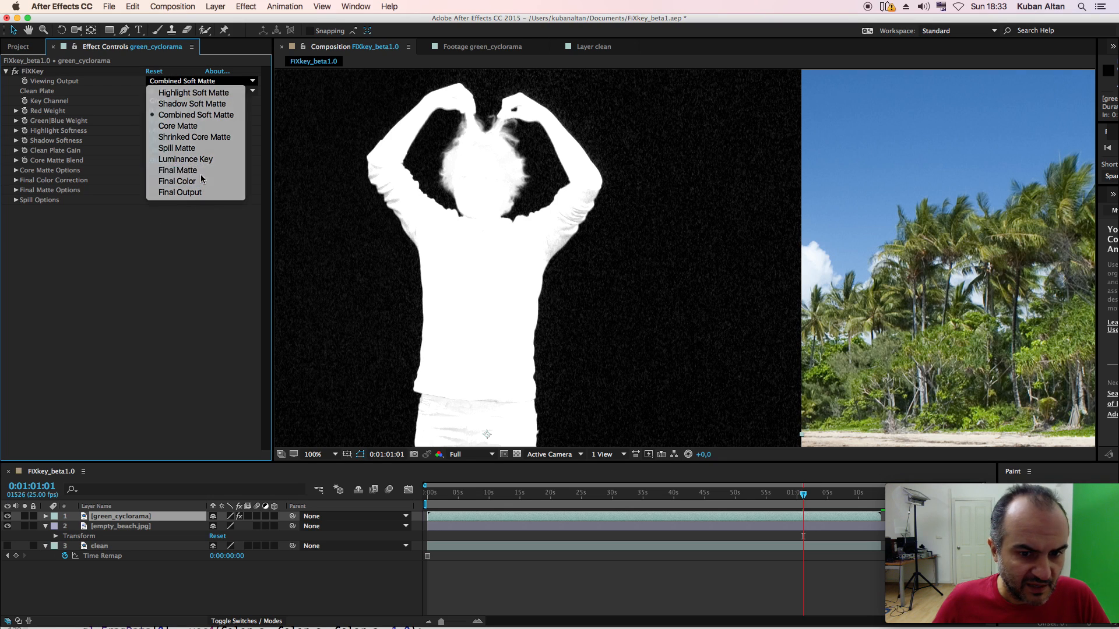
left_click(177, 169)
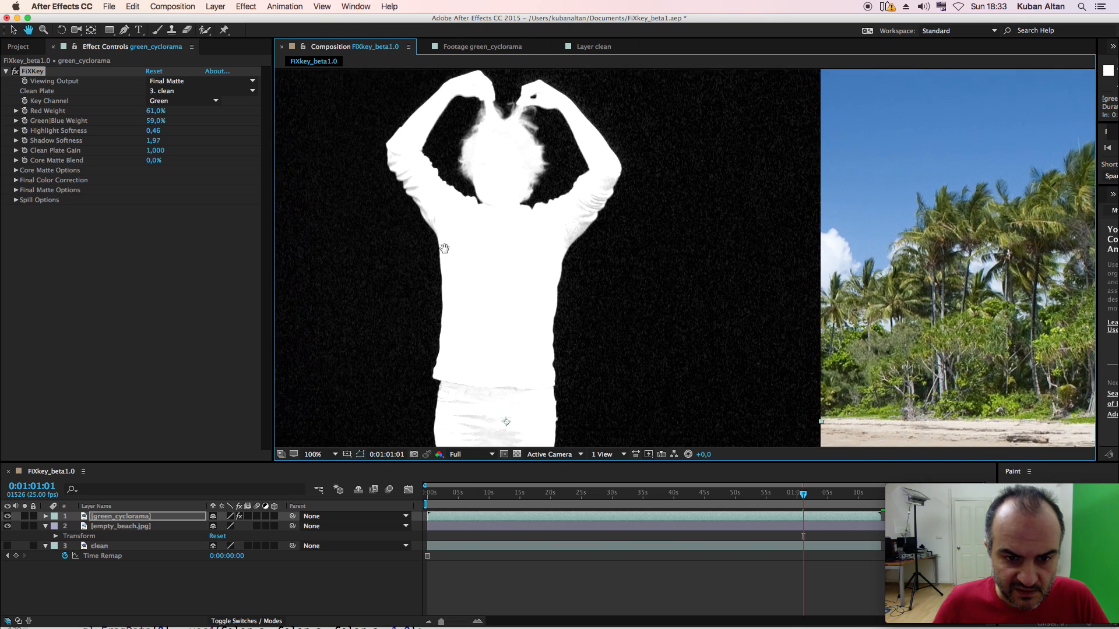
left_click(202, 81)
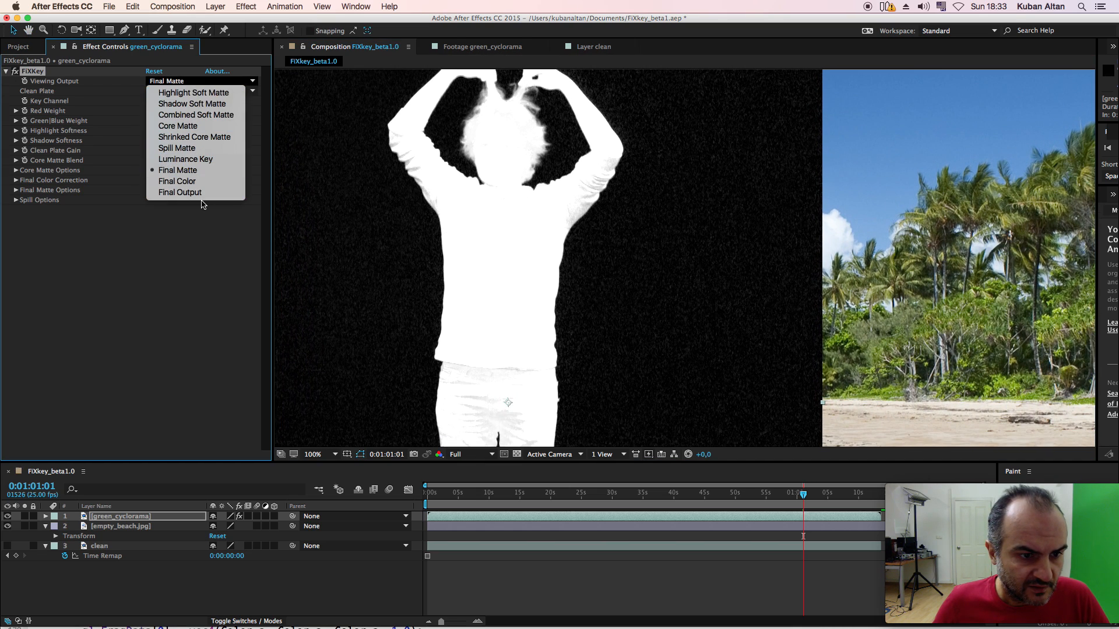
left_click(180, 192)
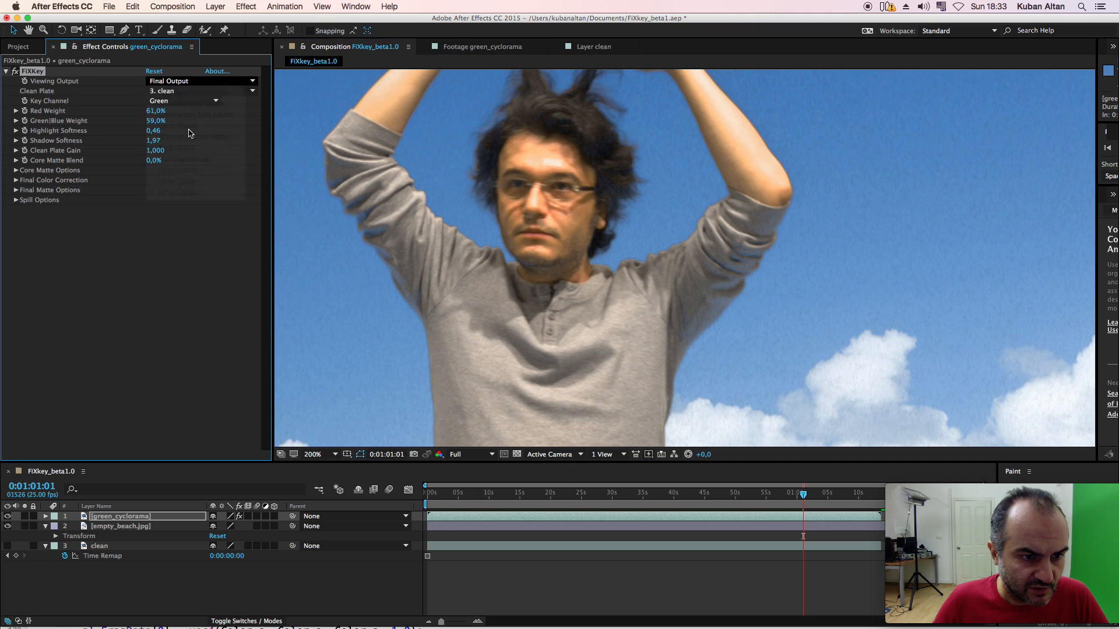
- View the Core Matte and set Clip Black to 44% and Clip White to 46%
left_click(202, 80)
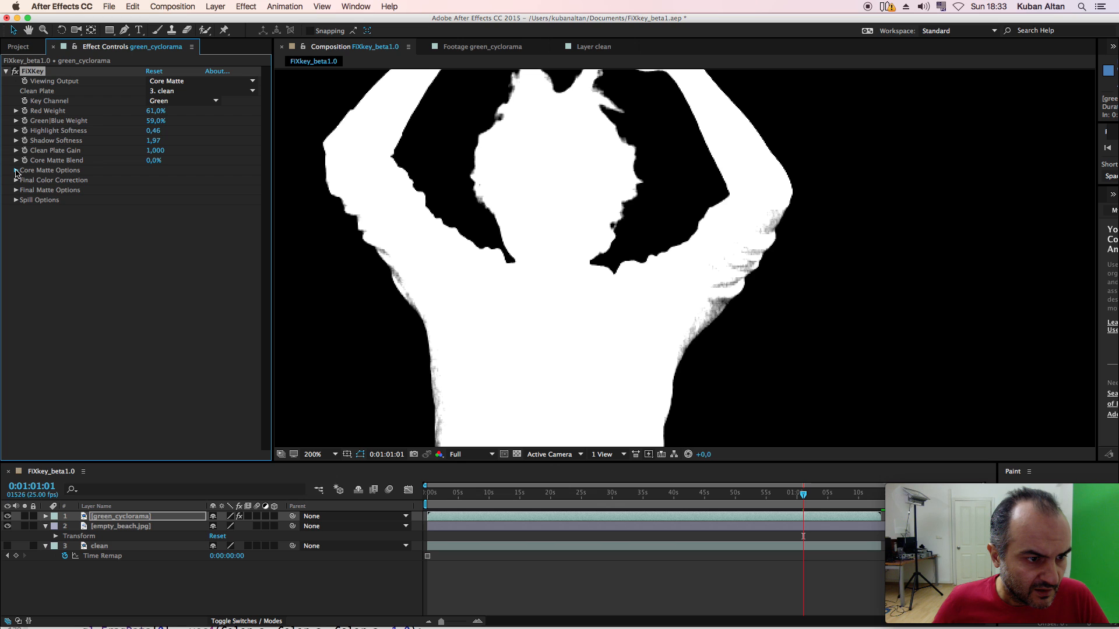
left_click(15, 170)
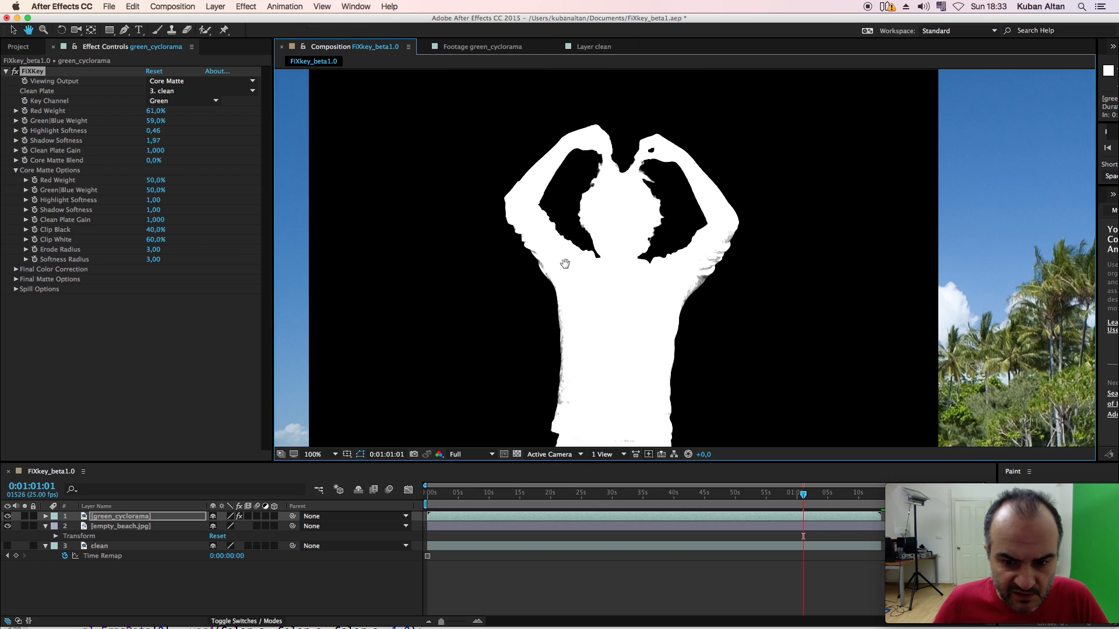
left_click(313, 454)
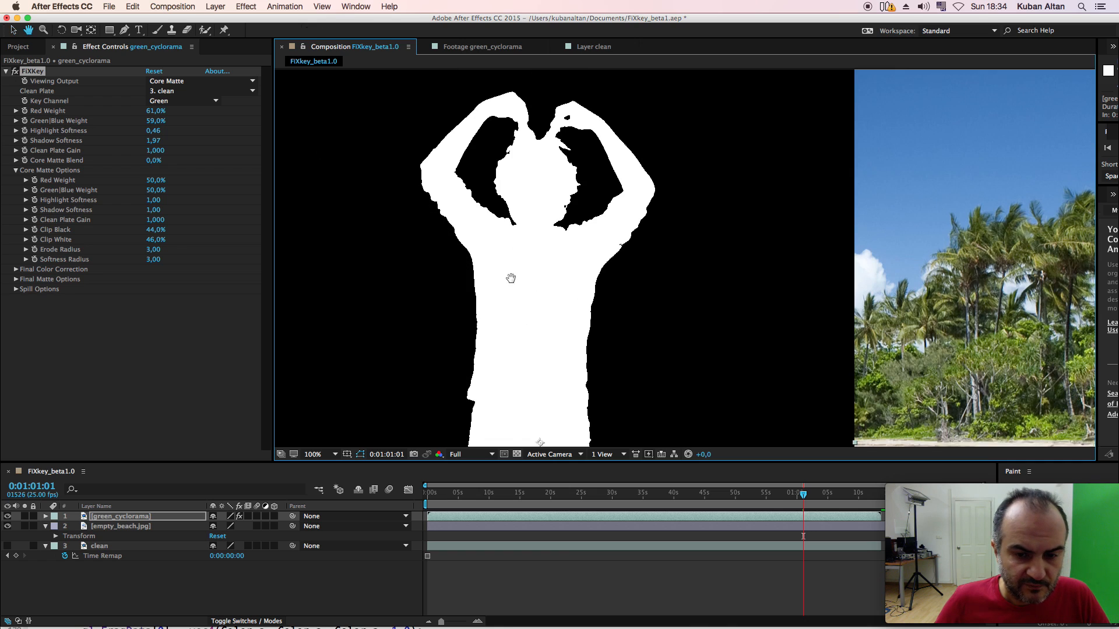
- Review the Shrinked Core Matte and Final Matte views, then return to Final Output
left_click(200, 80)
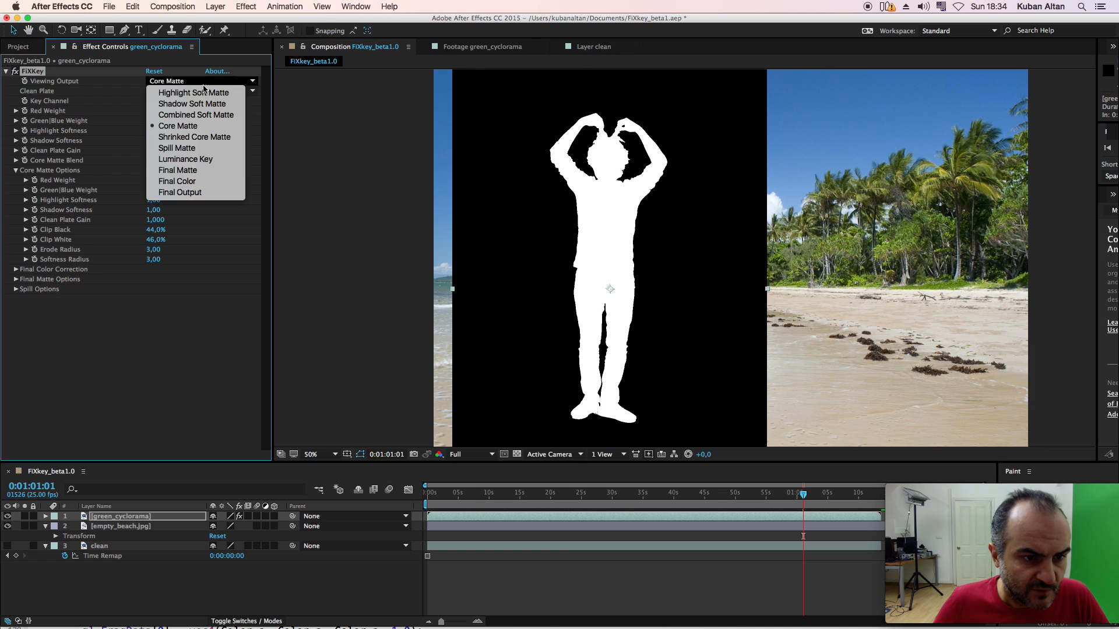
left_click(194, 136)
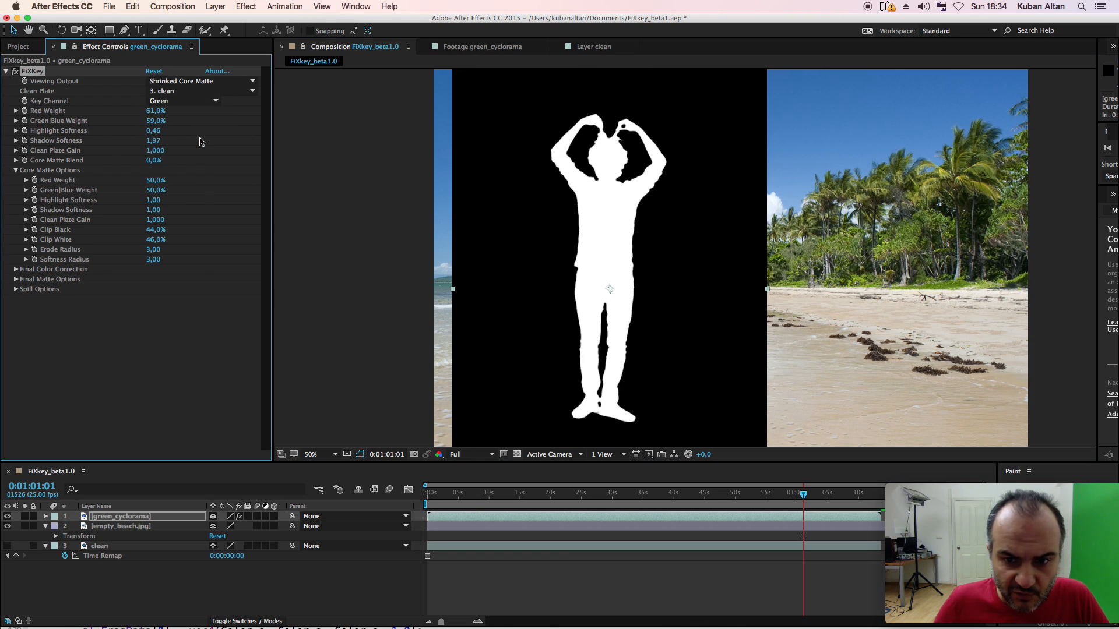
left_click(202, 80)
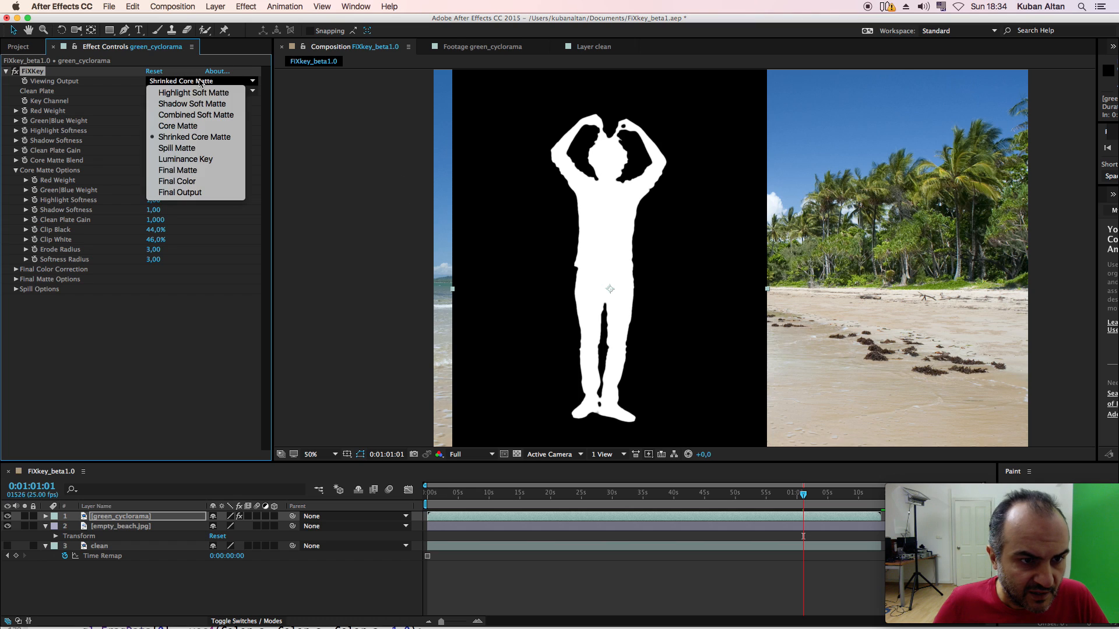
left_click(177, 170)
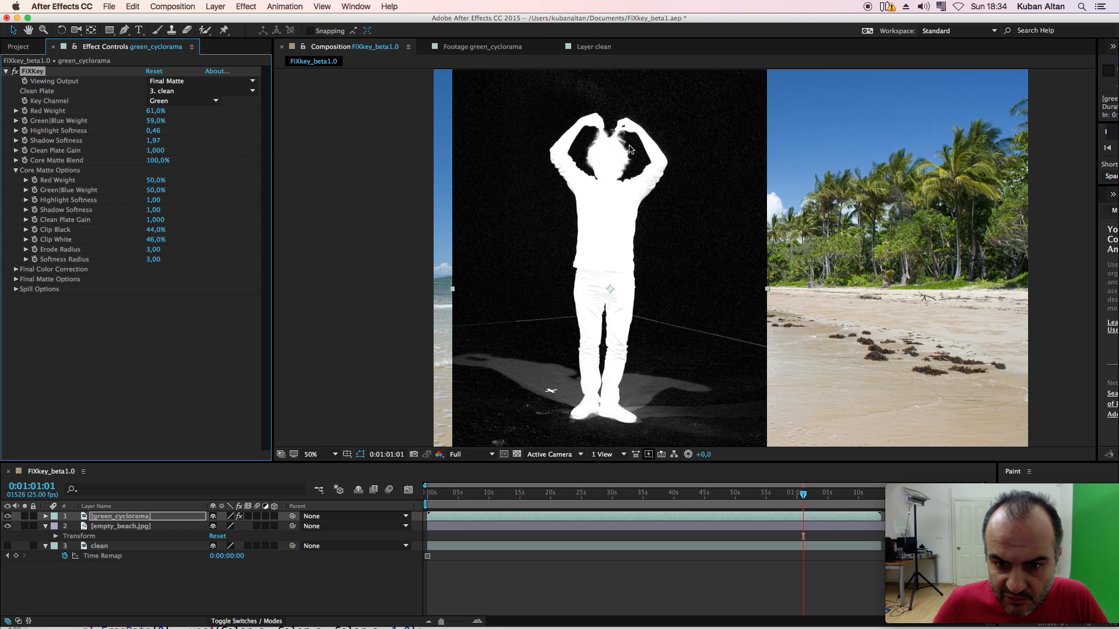
left_click(312, 454)
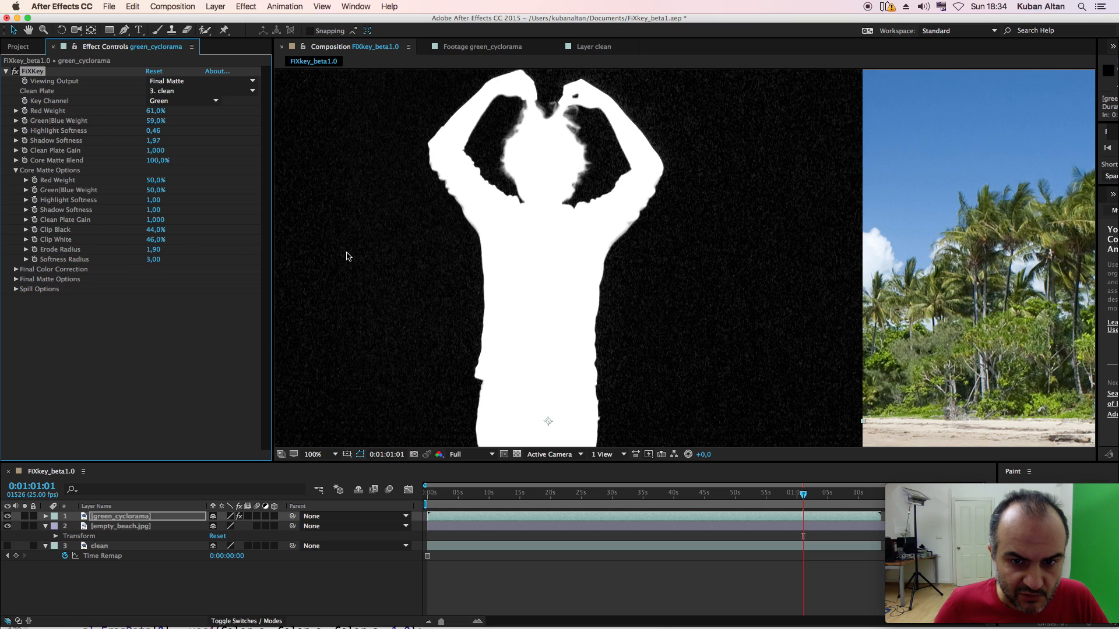
left_click(203, 80)
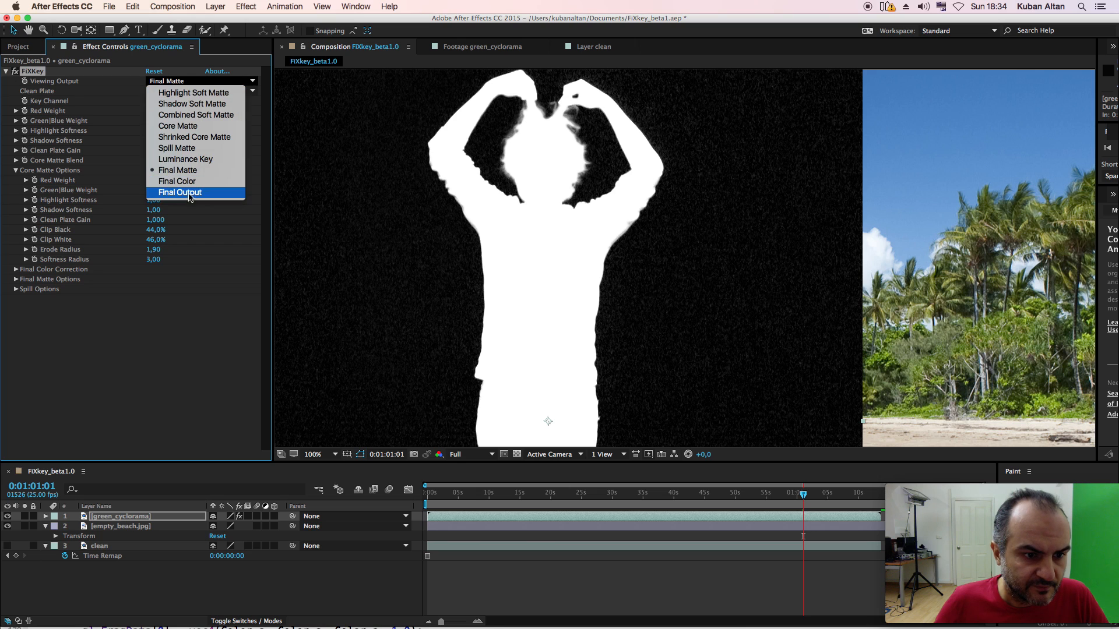
left_click(179, 193)
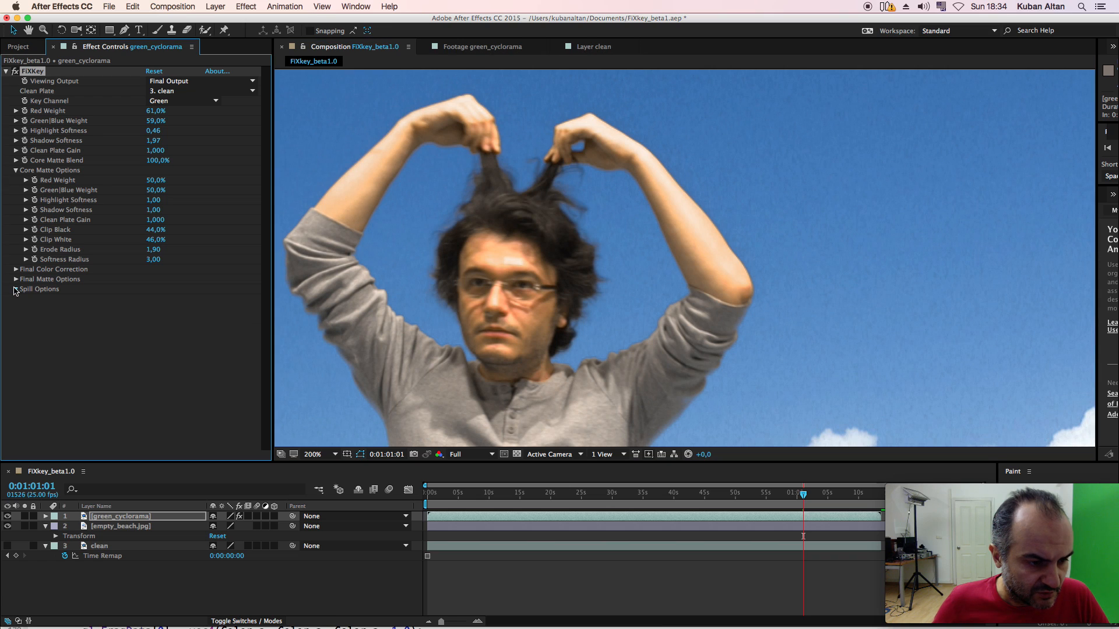
- Set FXKey's Spill Options Edge Replace Color to sky blue 619CE4
left_click(40, 289)
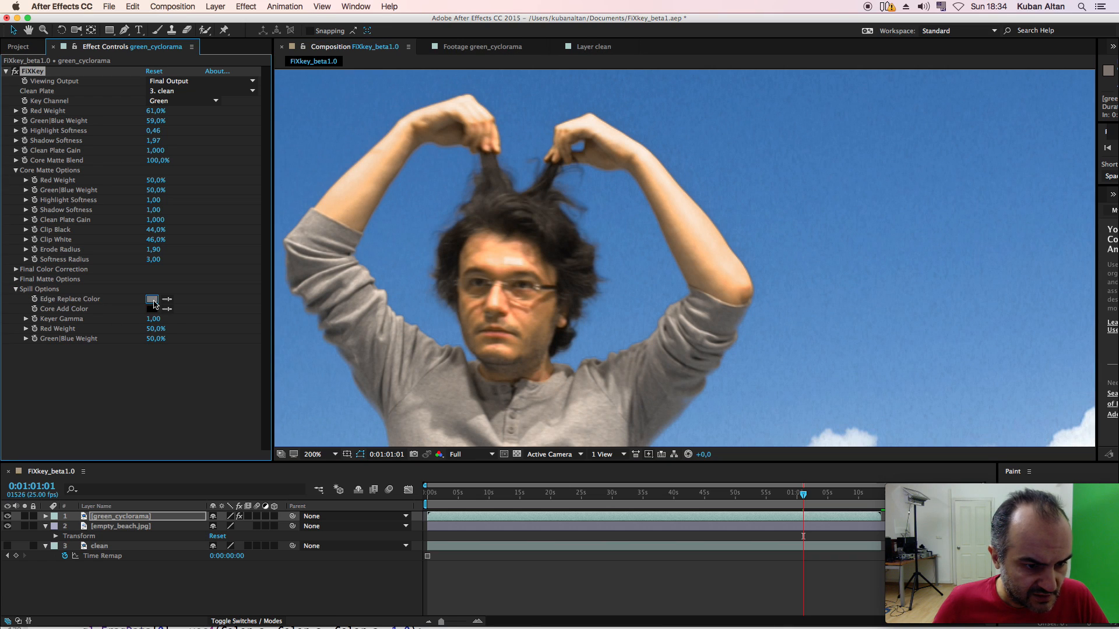
left_click(152, 299)
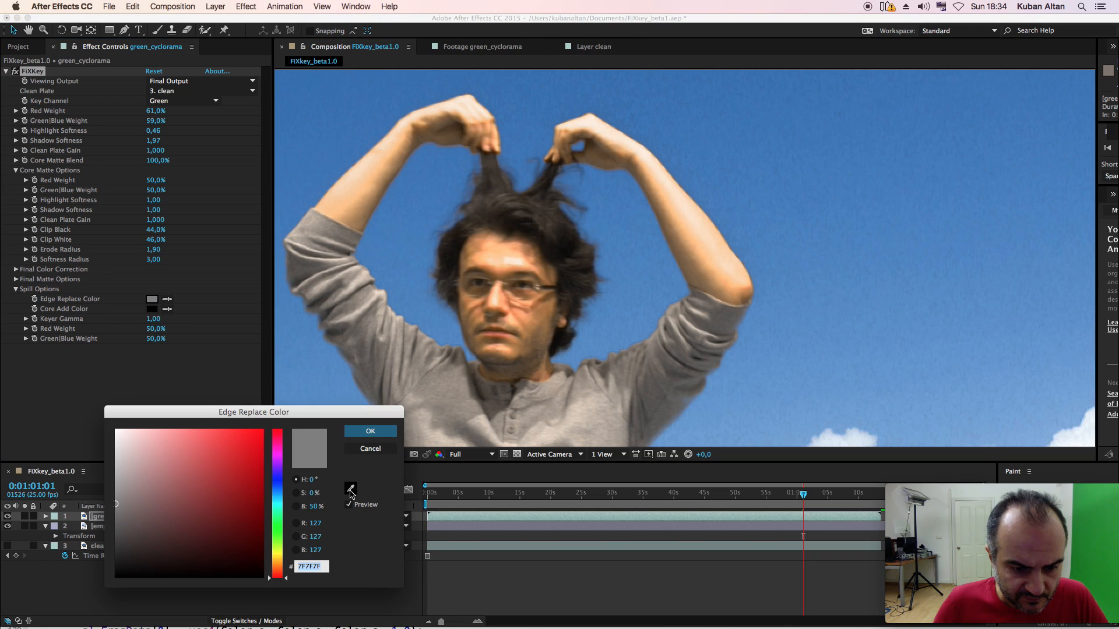
left_click(407, 238)
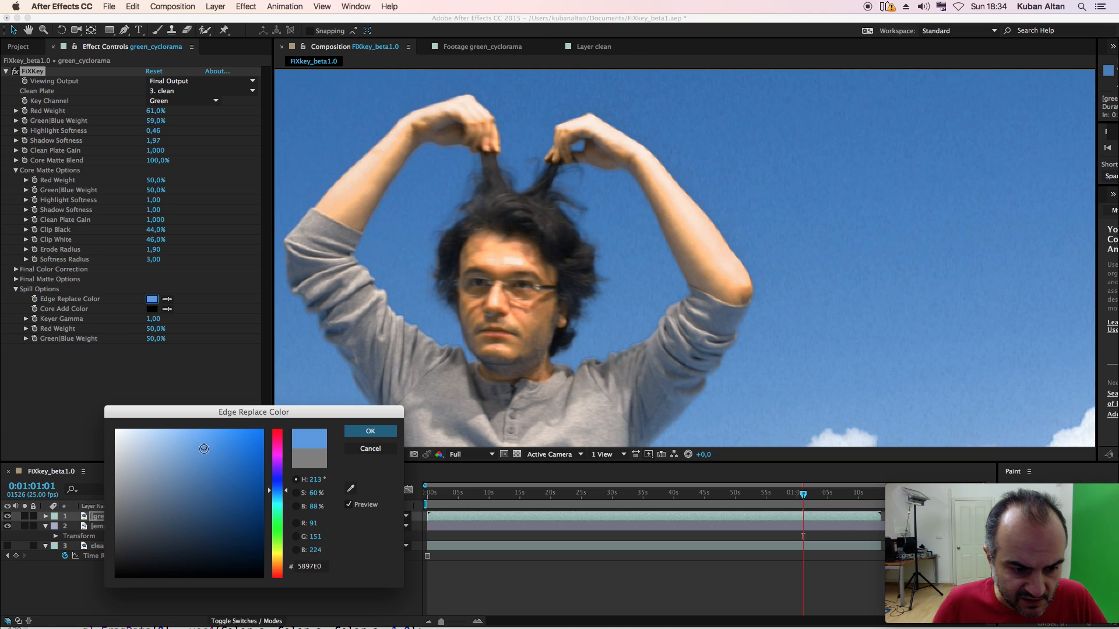
left_click_drag(204, 449, 209, 448)
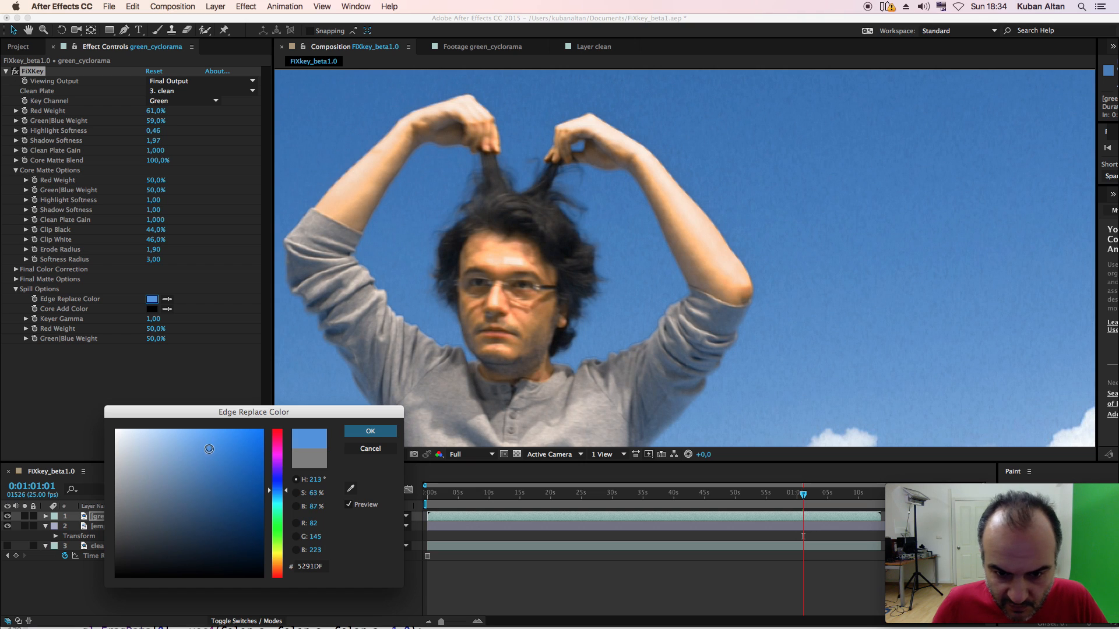
left_click_drag(209, 449, 209, 457)
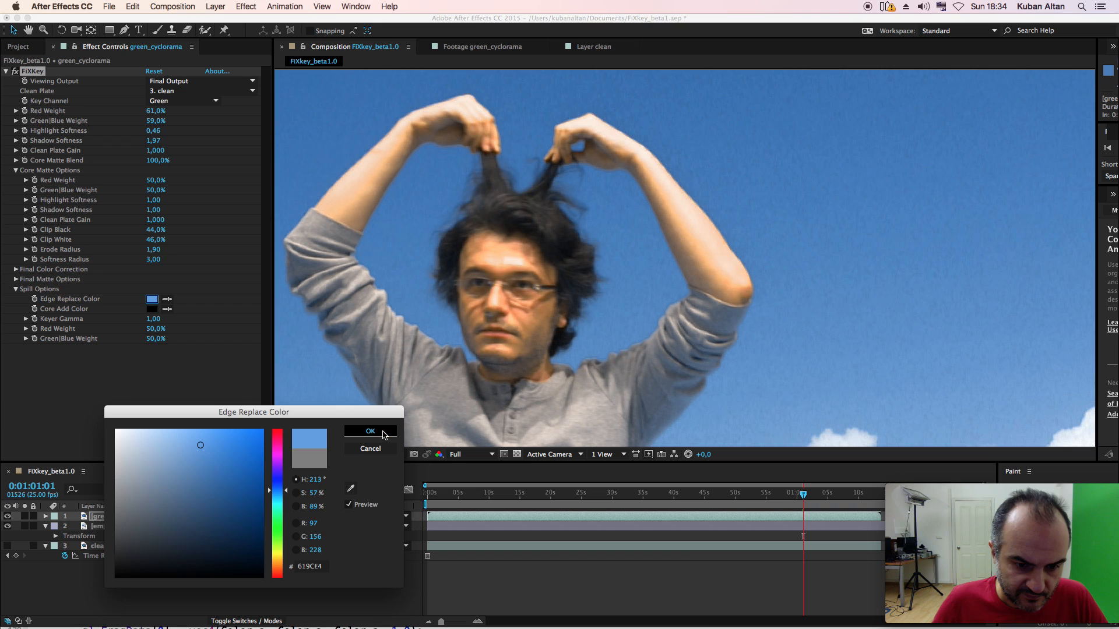
left_click(370, 431)
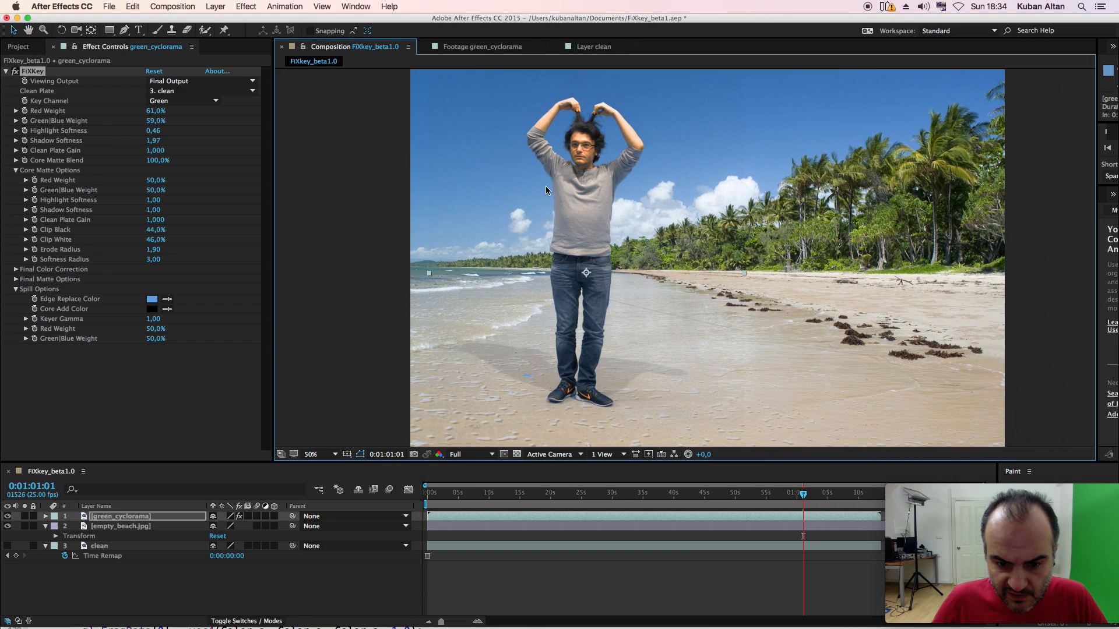
- Choose Final Matte from FXKey's Viewing Output list
left_click(202, 81)
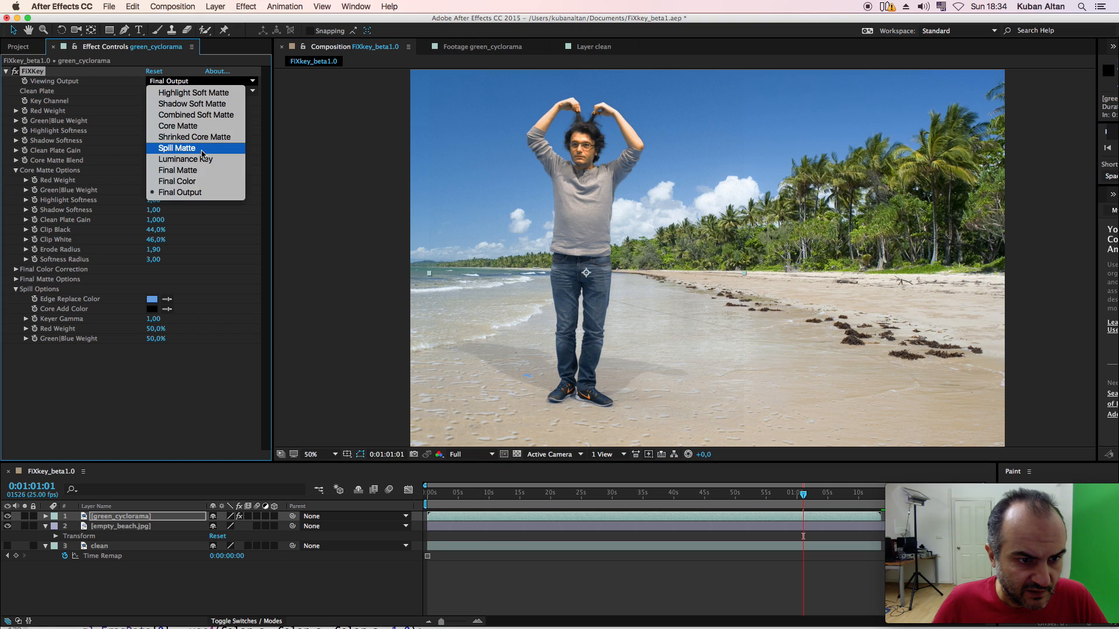
left_click(178, 170)
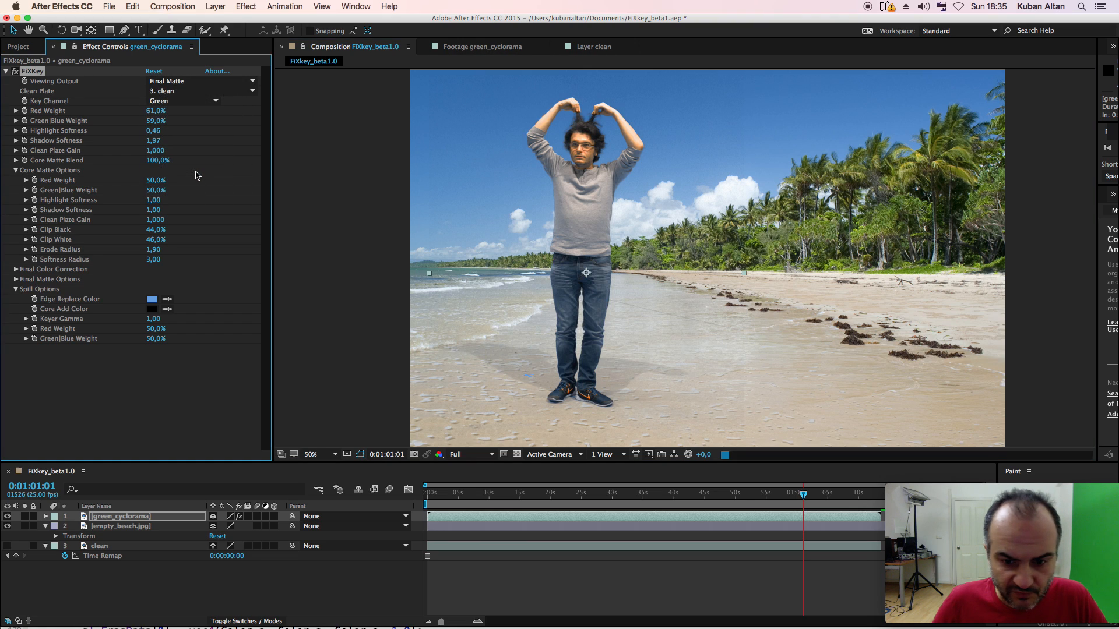